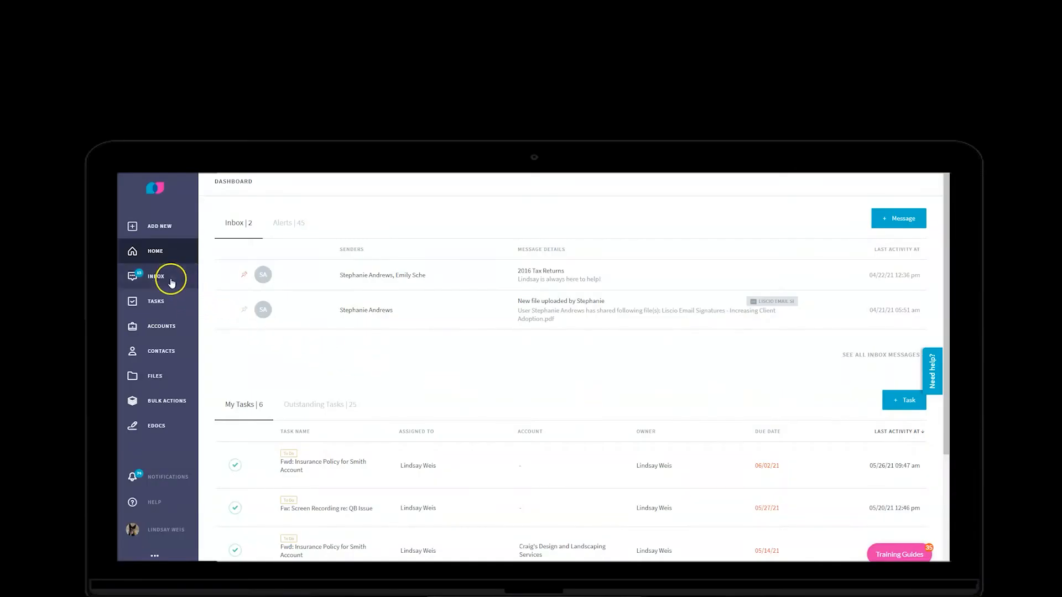
- Open the Inbox and expand the My Messages view dropdown
click(157, 276)
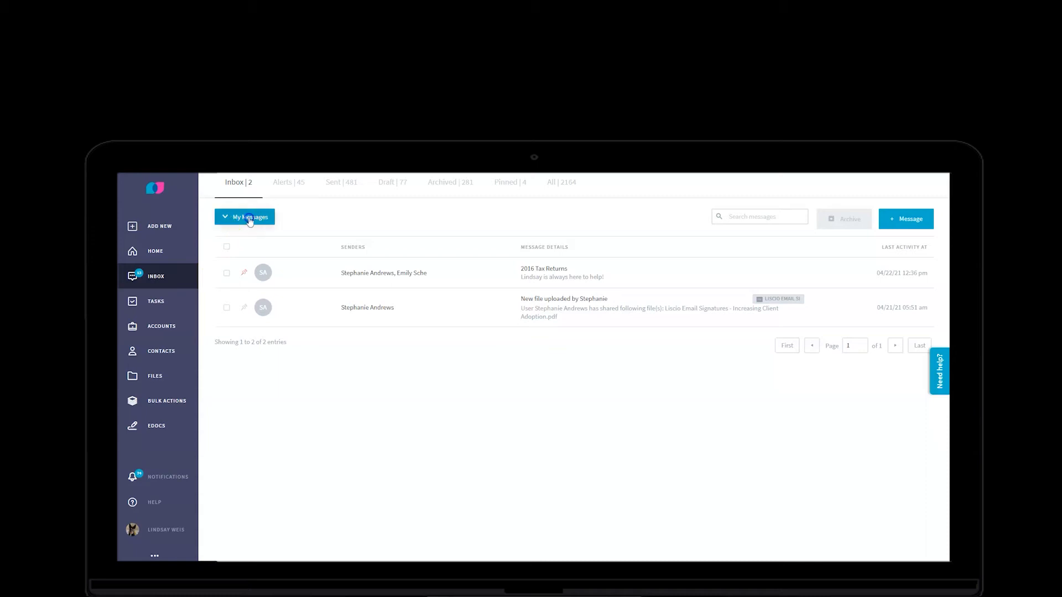
click(245, 217)
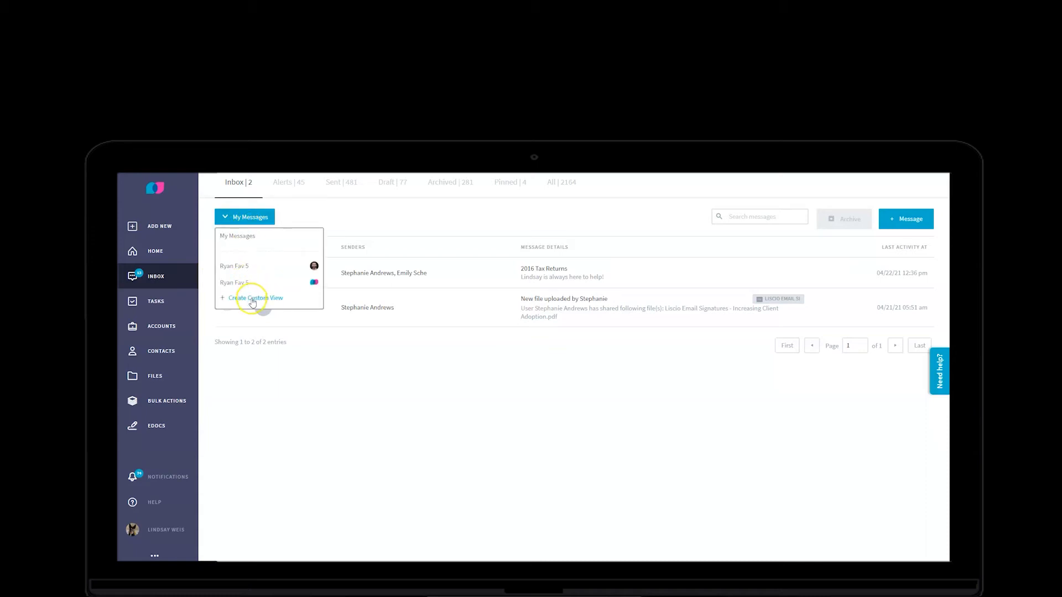
- Create a custom view named 'Emily - Out of Office' and search recipients for Emily
click(254, 298)
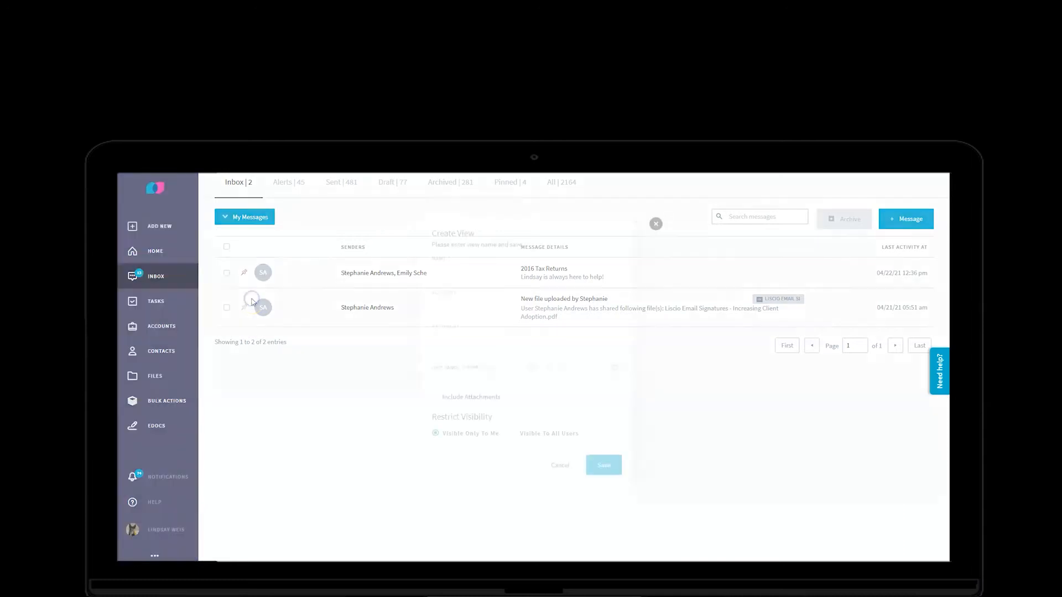
click(526, 292)
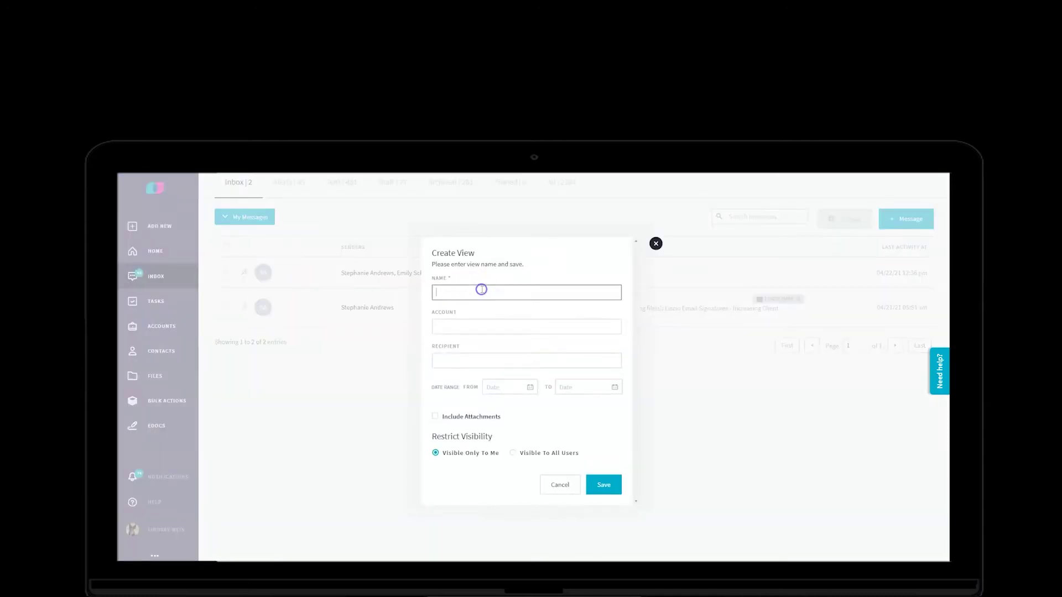
text(Emily - Out of Office)
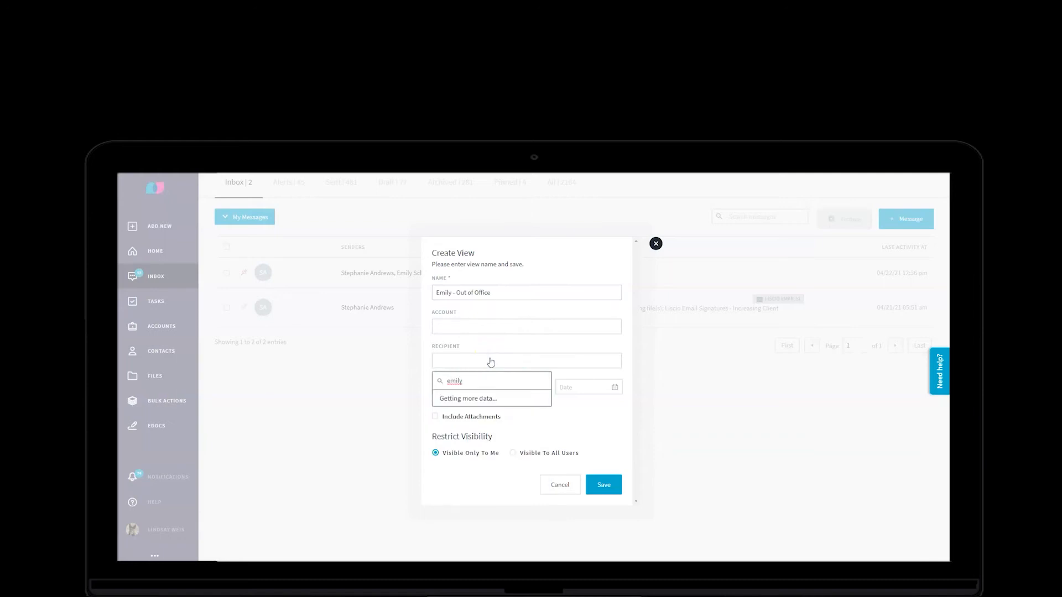
click(482, 382)
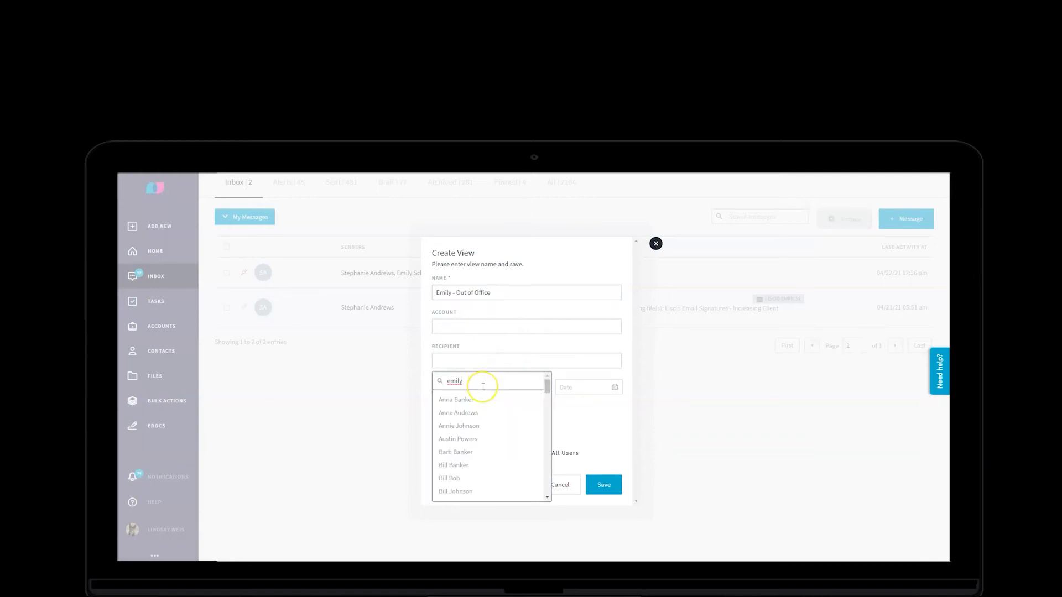
text(s)
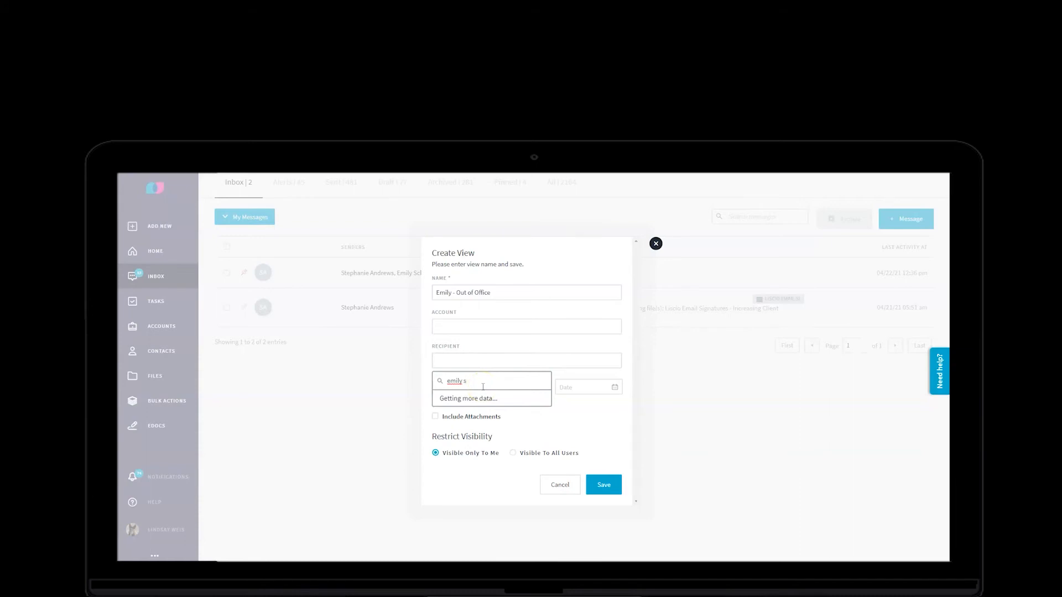
- Set Emily as recipient, make the view visible to all users, and save it
click(468, 398)
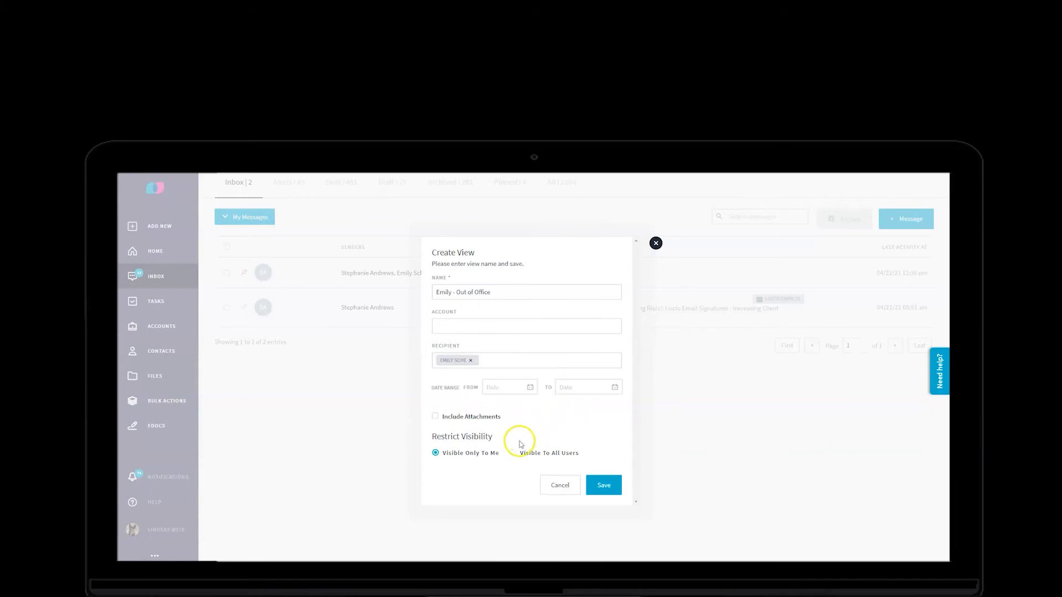
click(515, 453)
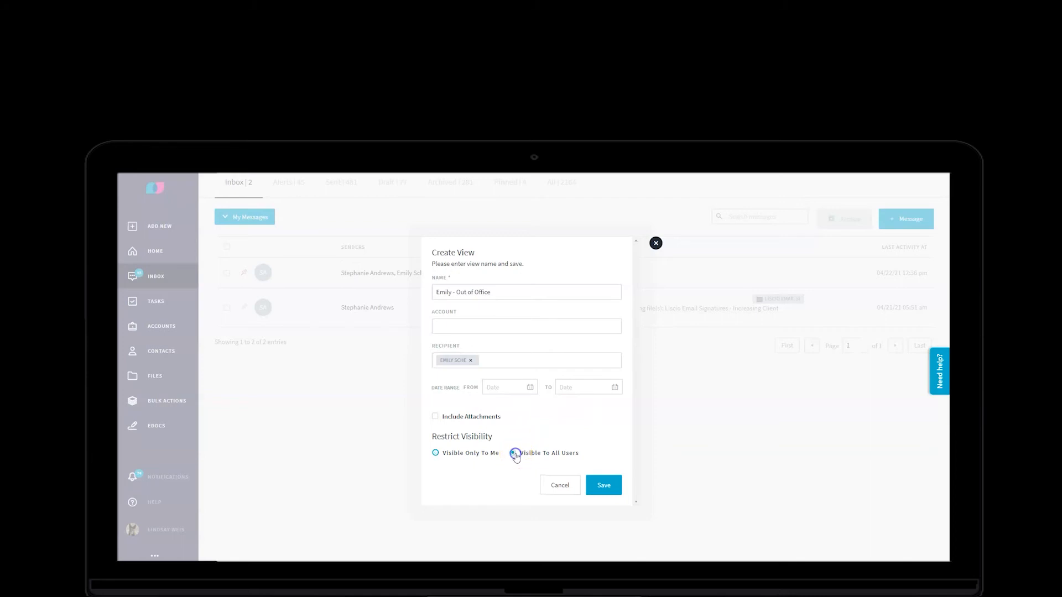
click(514, 453)
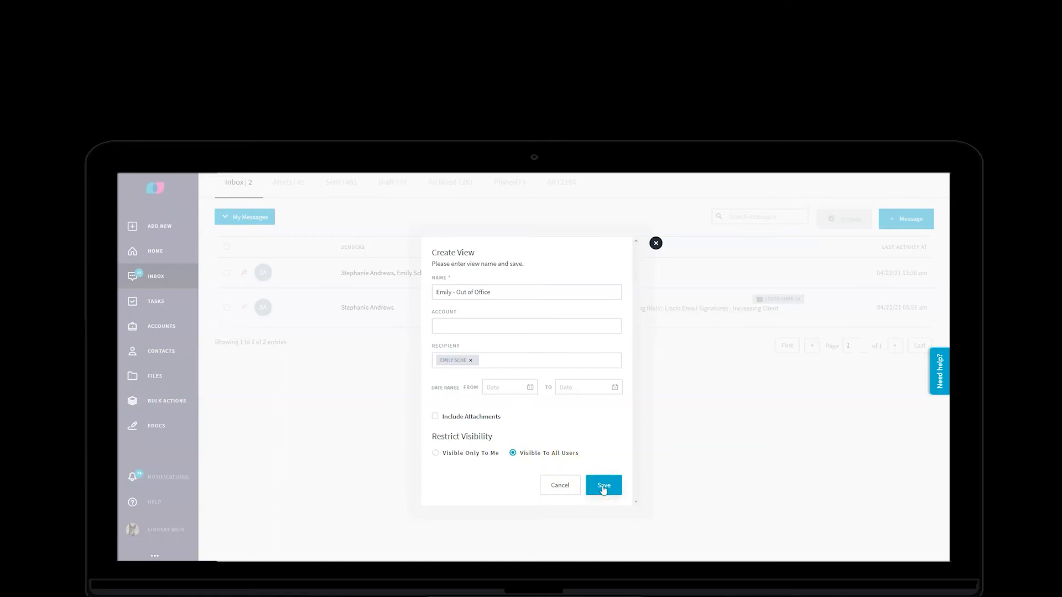
click(603, 485)
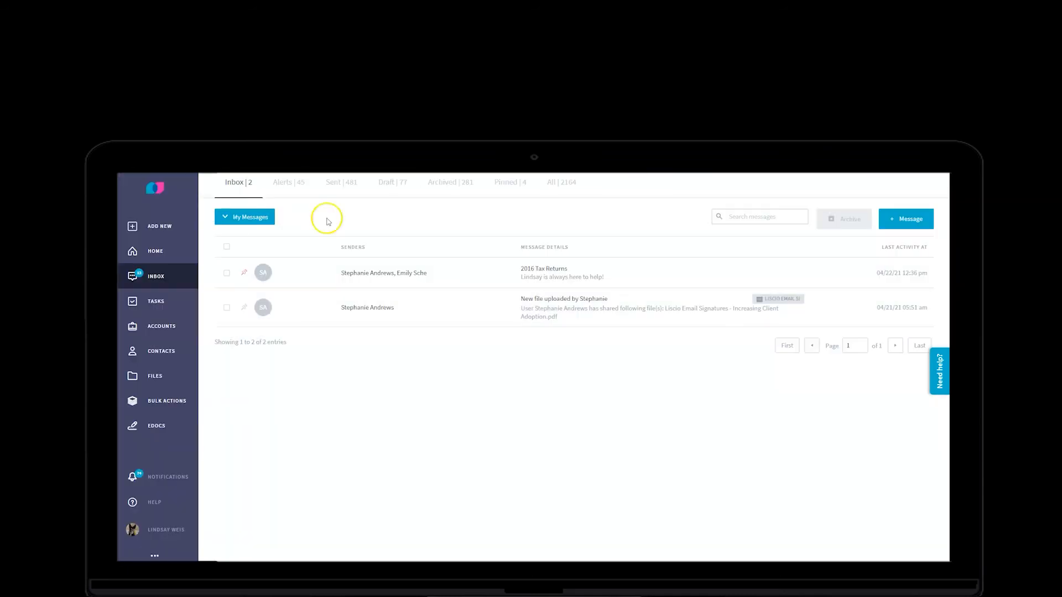
- Select 'Emily - Out of Office' from the My Messages dropdown
click(245, 217)
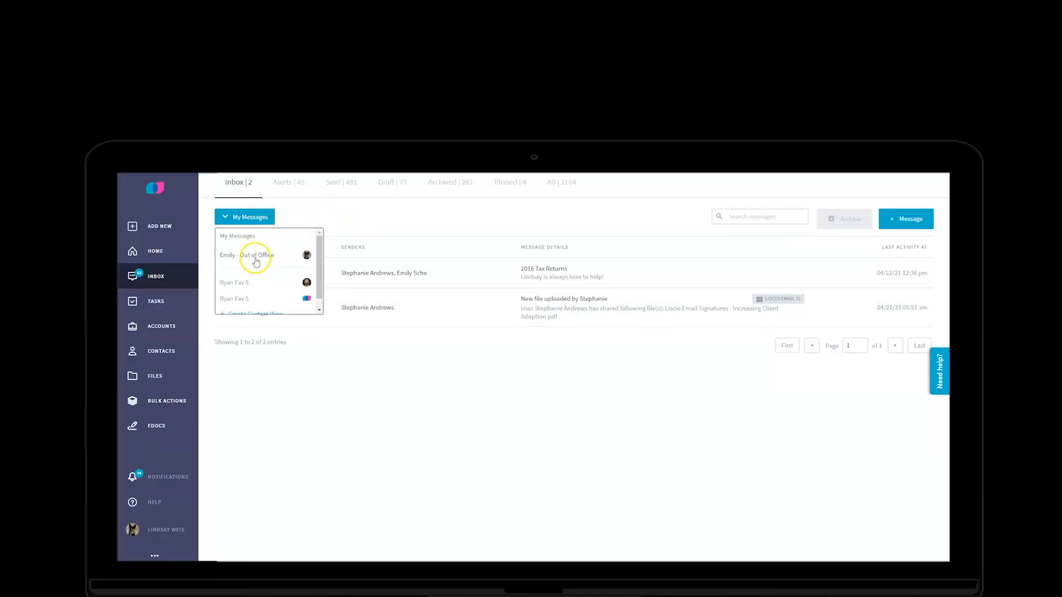
click(255, 255)
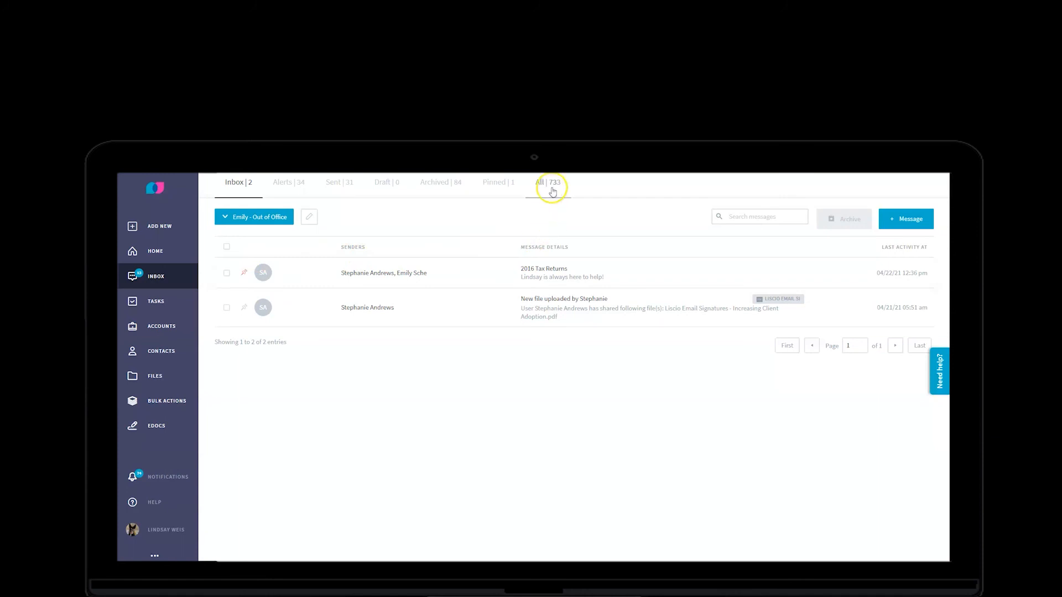
- Switch to the All tab to list all 733 matching messages
click(548, 182)
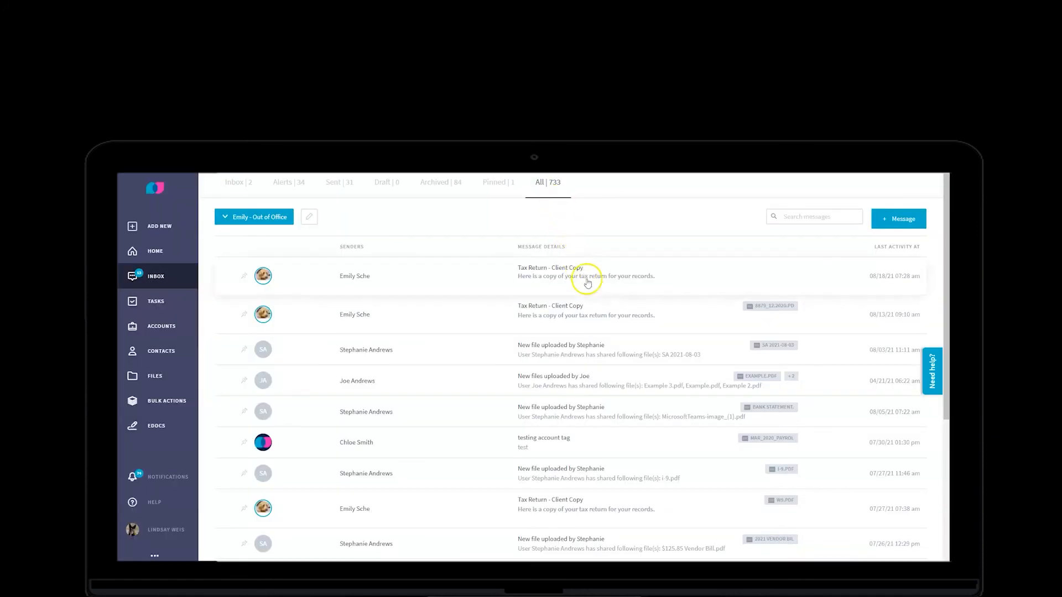
mouse_move(595, 352)
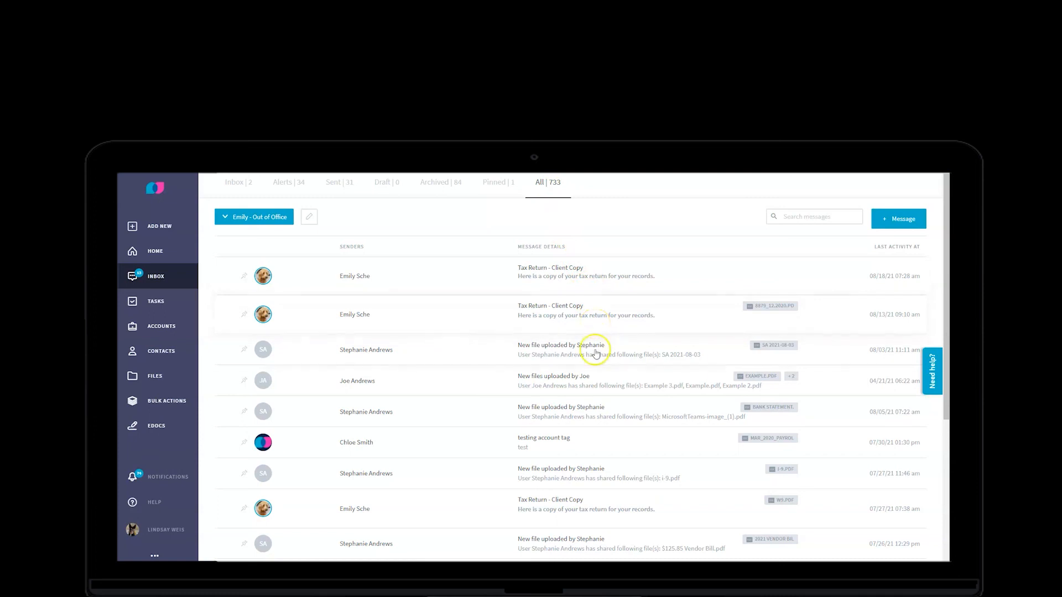